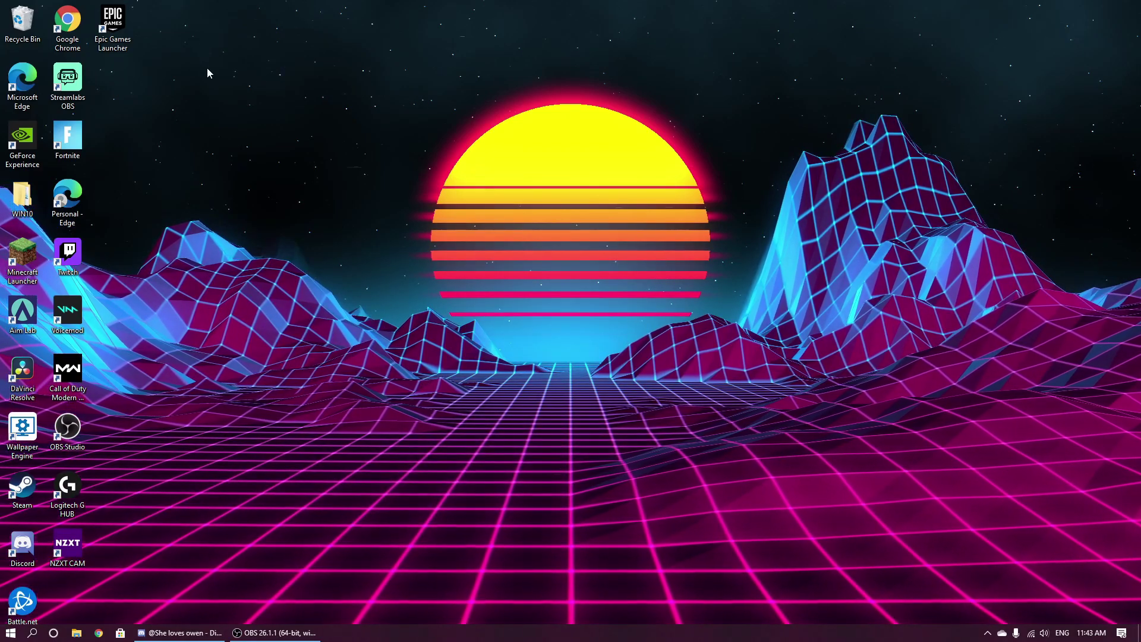
{"action": "mouse_move", "coordinate": [141, 76]}
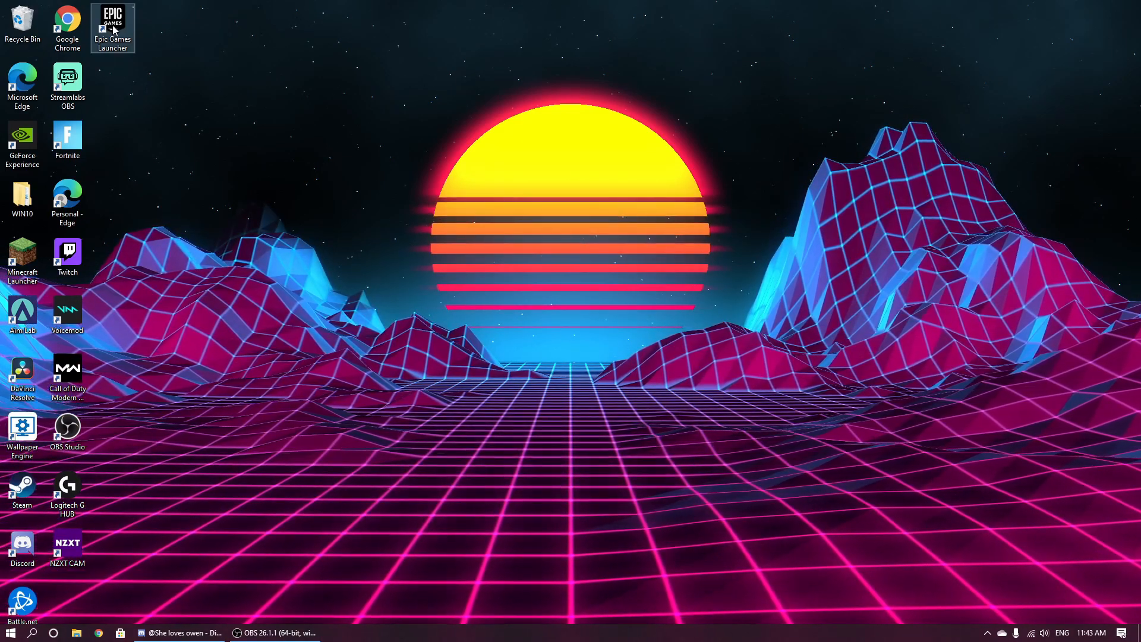
Bring up the Epic Games Launcher shortcut's options and browse the installed apps list
{"action": "right_click", "coordinate": [116, 26]}
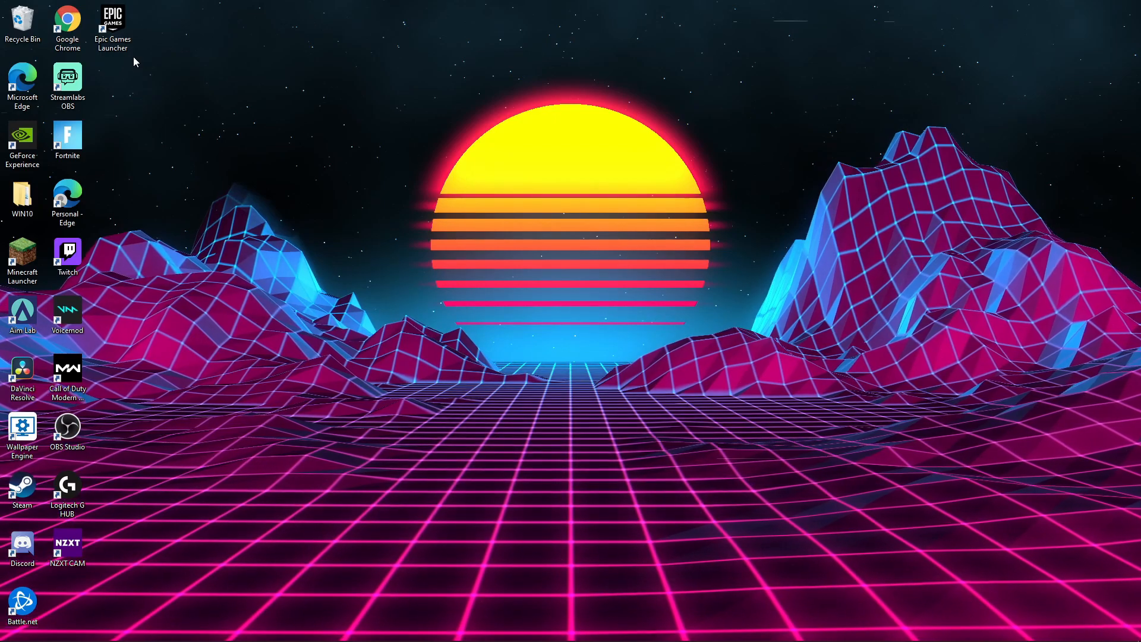
{"action": "mouse_move", "coordinate": [430, 278]}
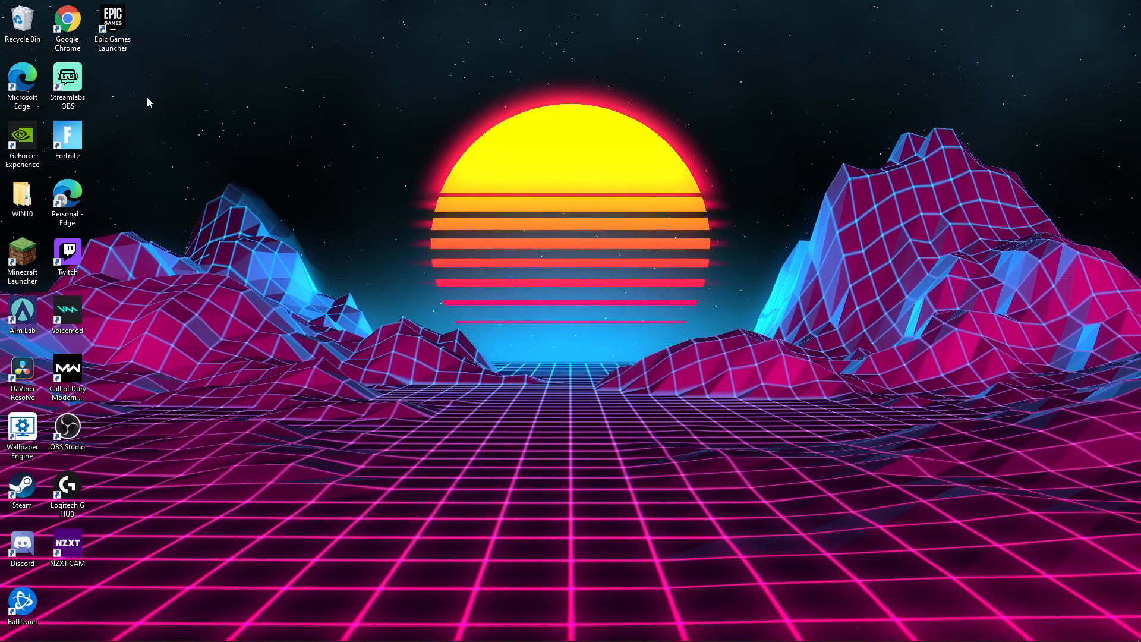
{"action": "mouse_move", "coordinate": [321, 315]}
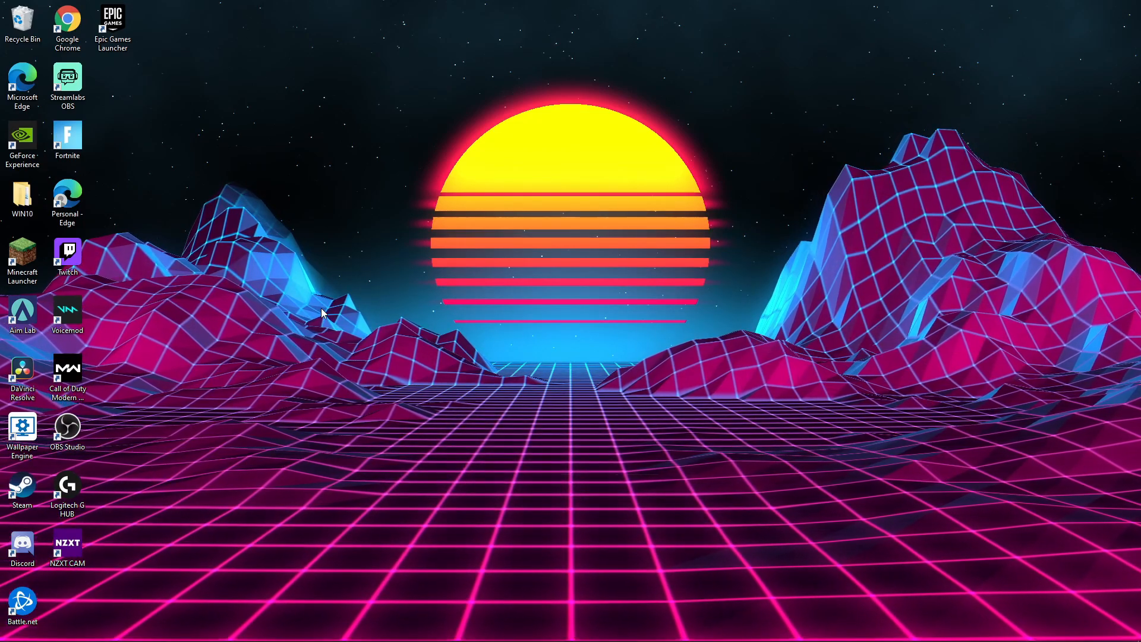
{"action": "right_click", "coordinate": [113, 18]}
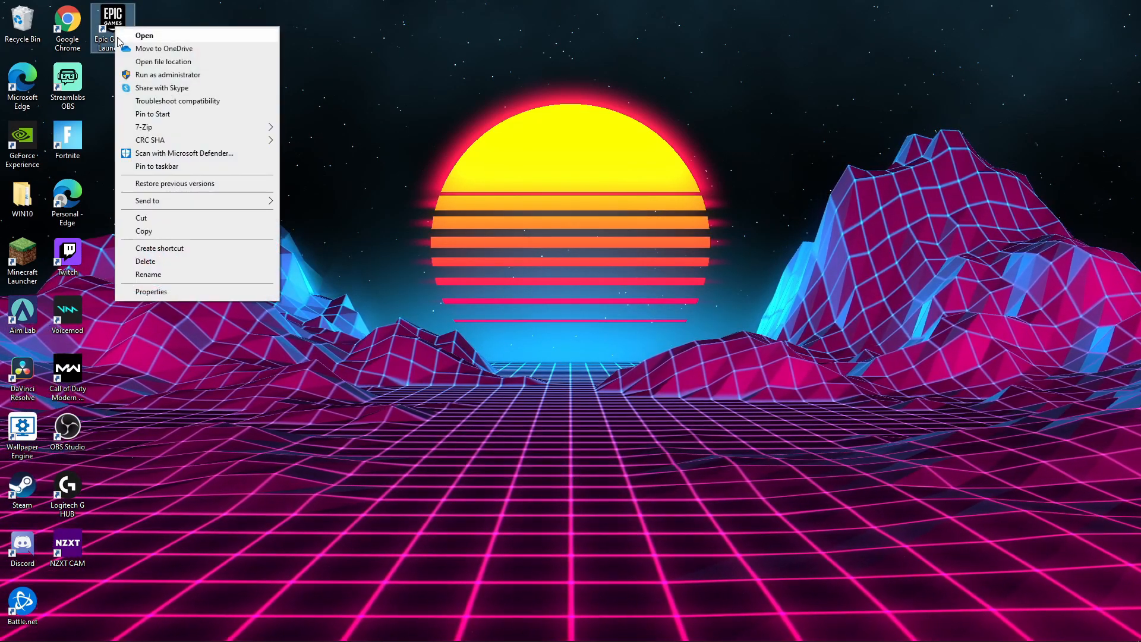
{"action": "mouse_move", "coordinate": [138, 82]}
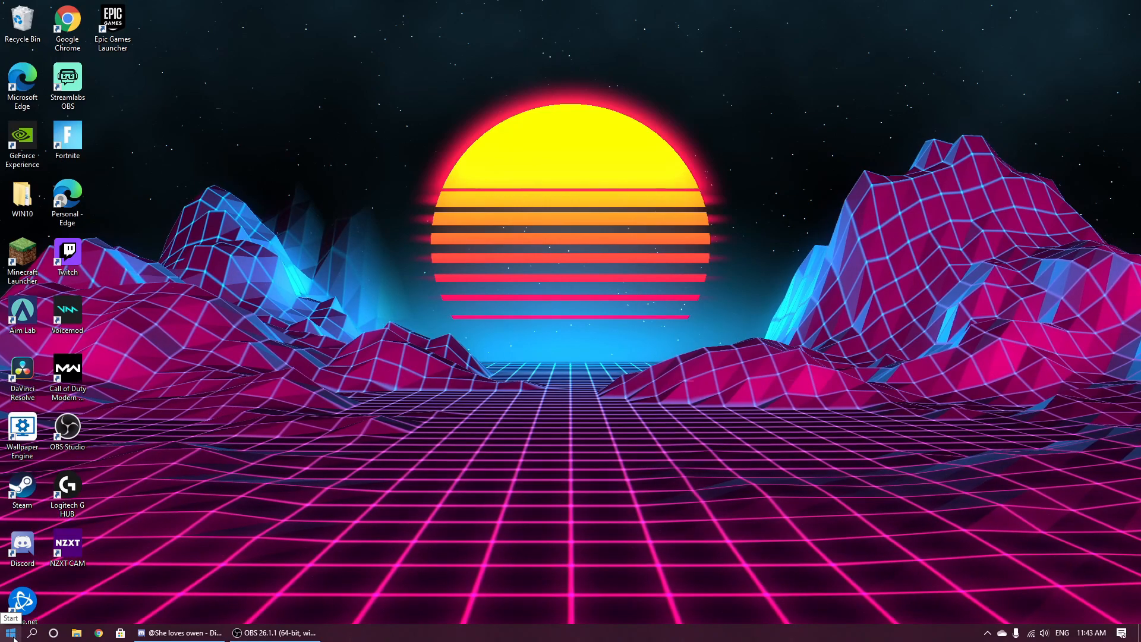
{"action": "left_click", "coordinate": [7, 629]}
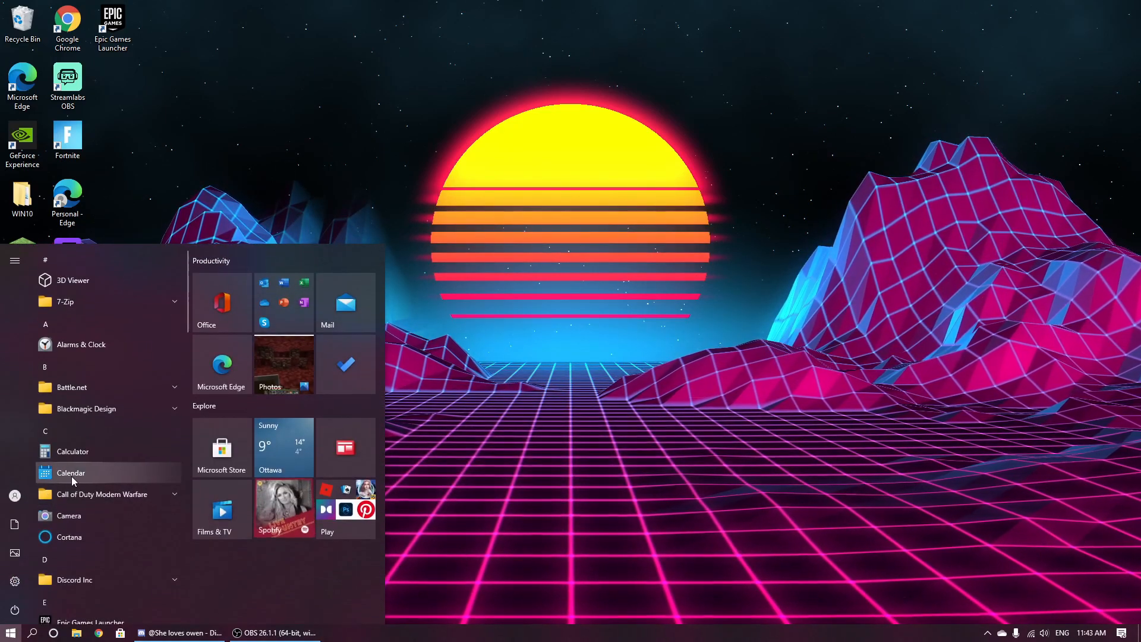
{"action": "scroll", "scroll_direction": "down", "scroll_amount": 3}
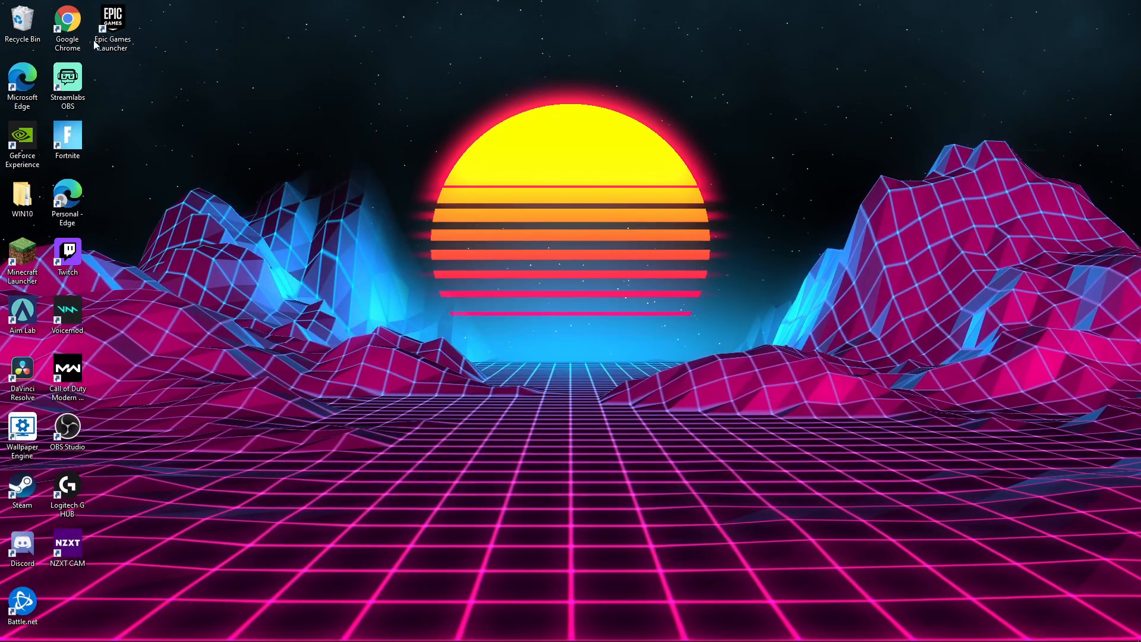
{"action": "mouse_move", "coordinate": [104, 28]}
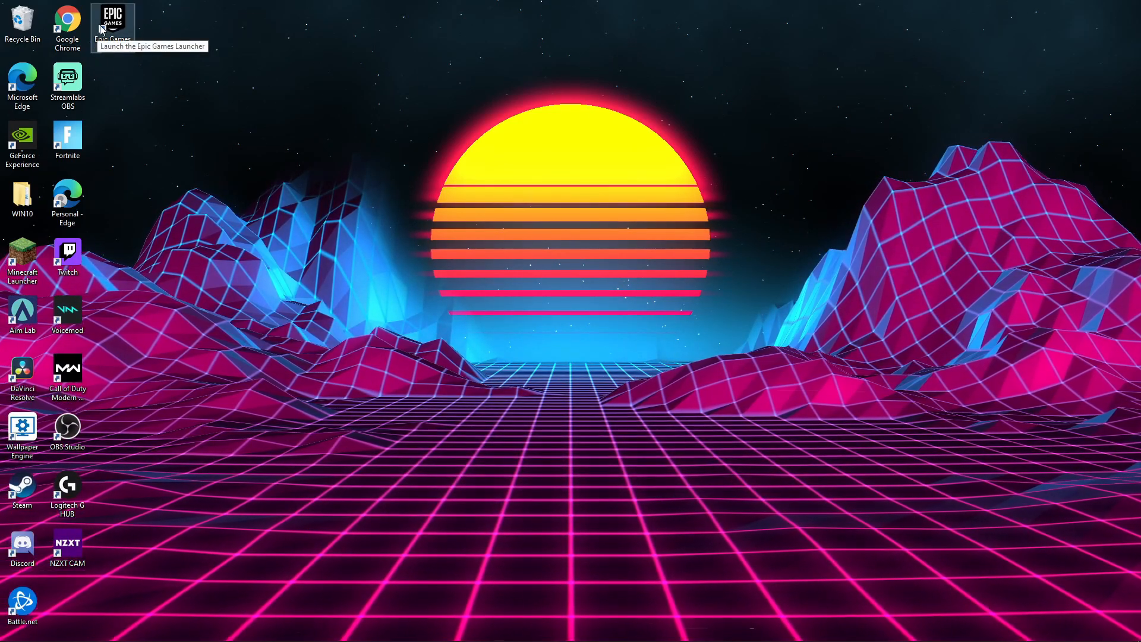
Start the Epic Games Launcher shortcut with Run as administrator
{"action": "right_click", "coordinate": [113, 21]}
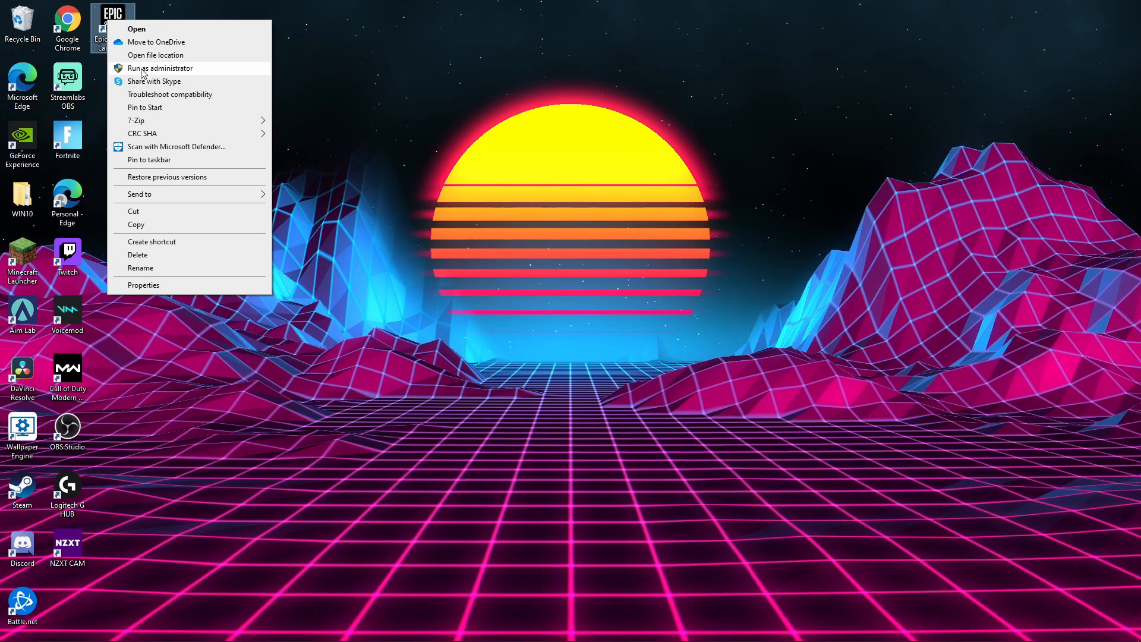
{"action": "left_click", "coordinate": [449, 421]}
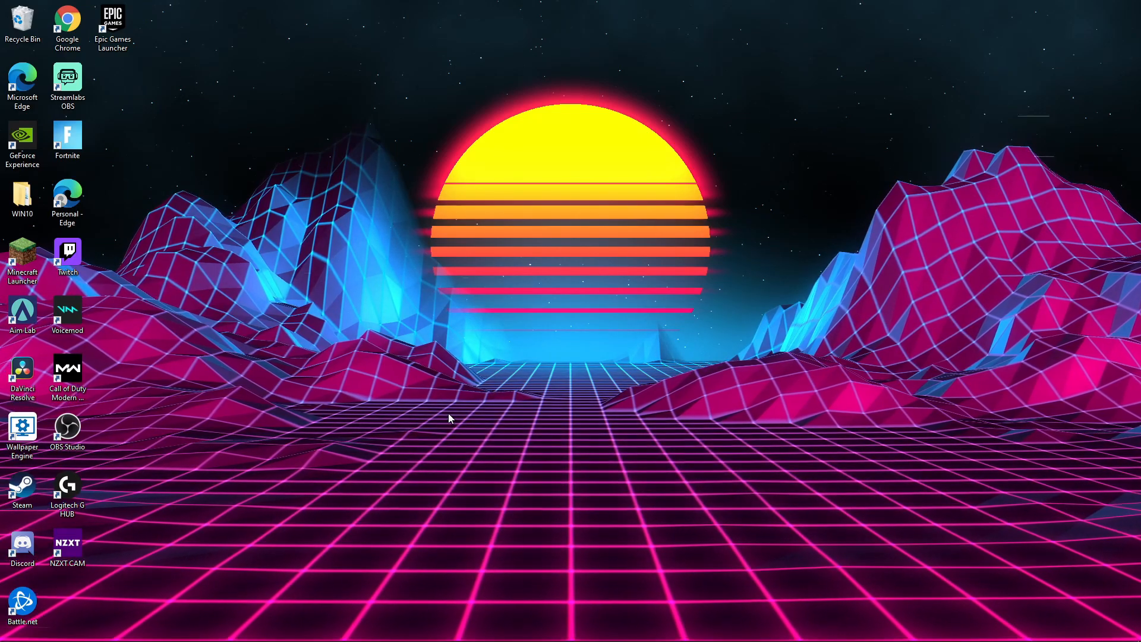
{"action": "mouse_move", "coordinate": [455, 415]}
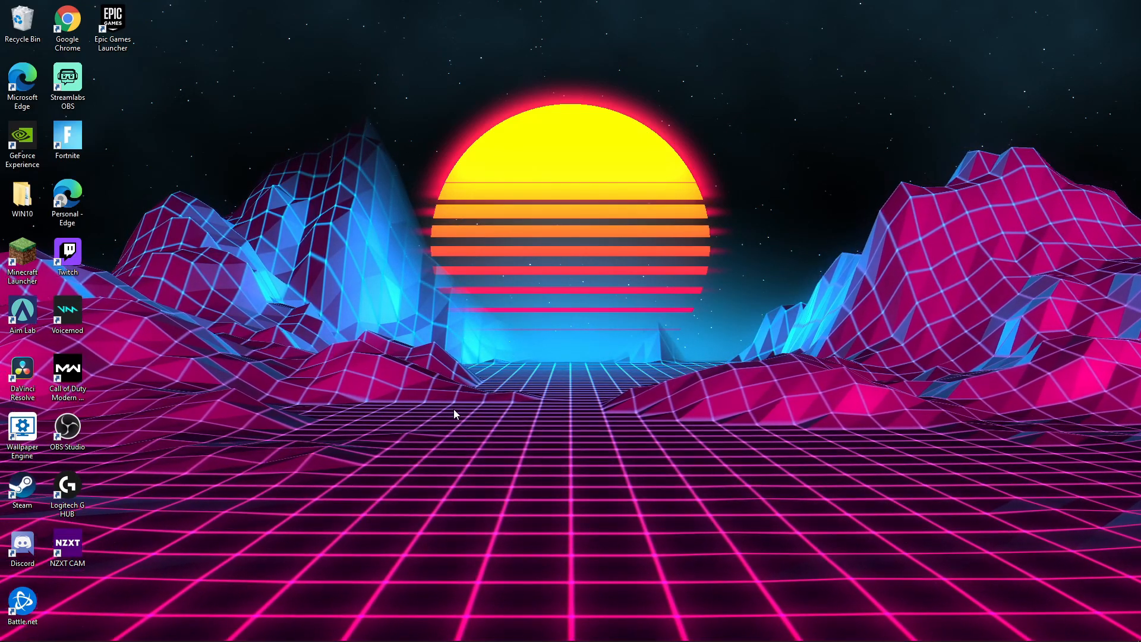